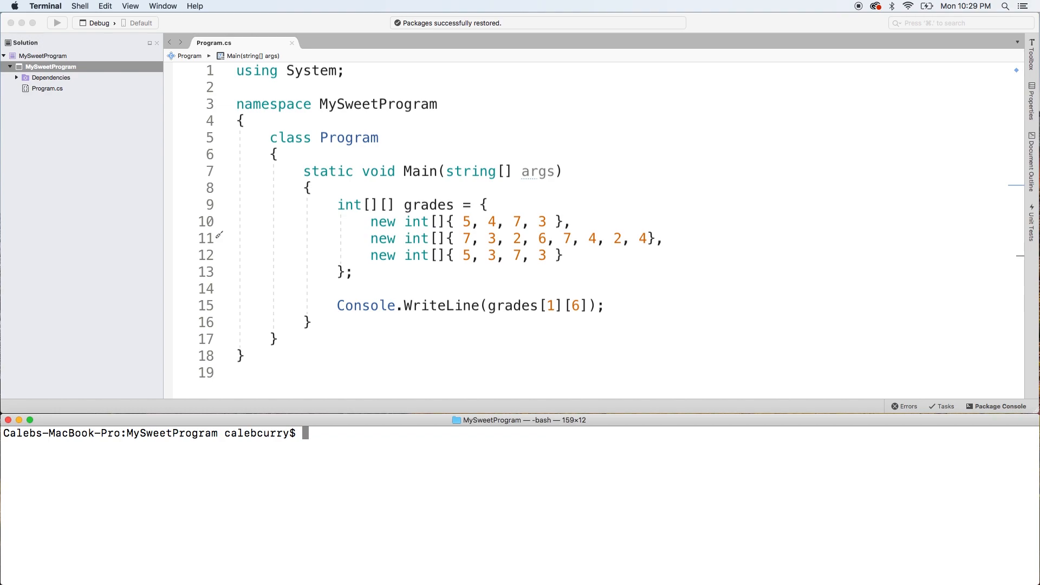
{"action": "mouse_move", "coordinate": [659, 368]}
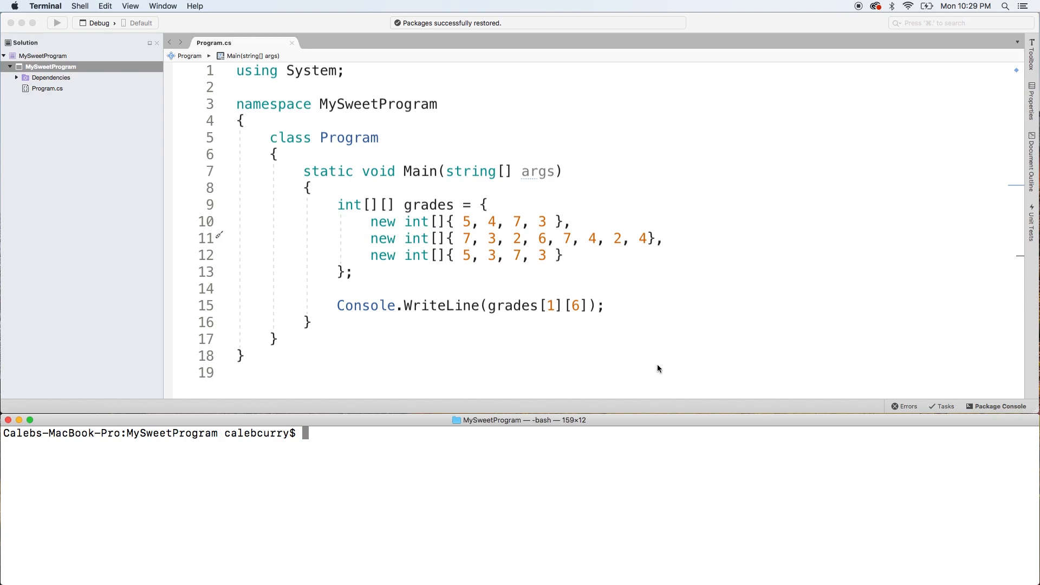
{"action": "mouse_move", "coordinate": [630, 310]}
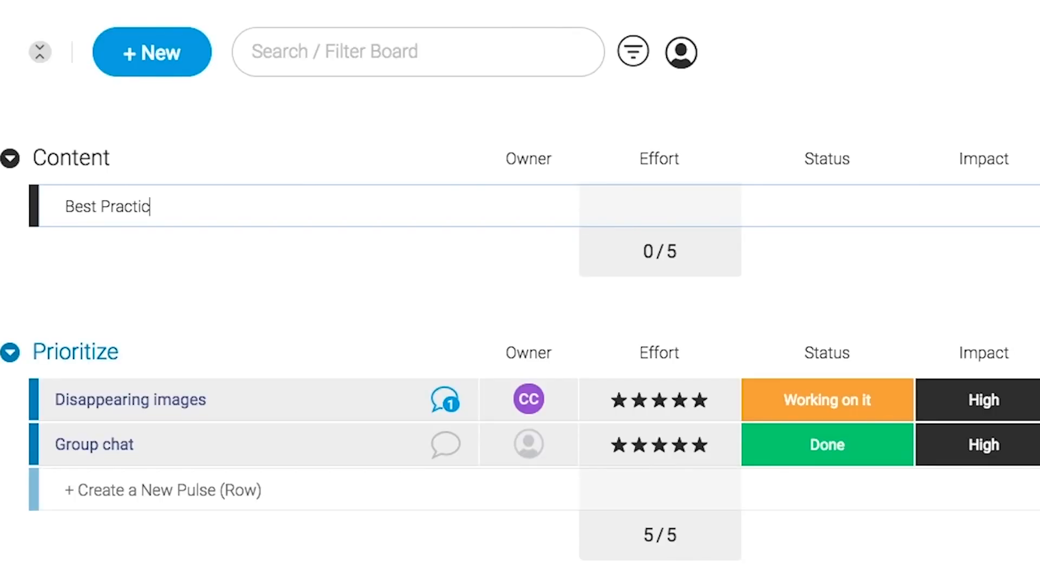
Assign an owner to 'Best Practices blog', rate its effort four stars, and choose an impact level.
{"action": "left_click", "coordinate": [528, 204]}
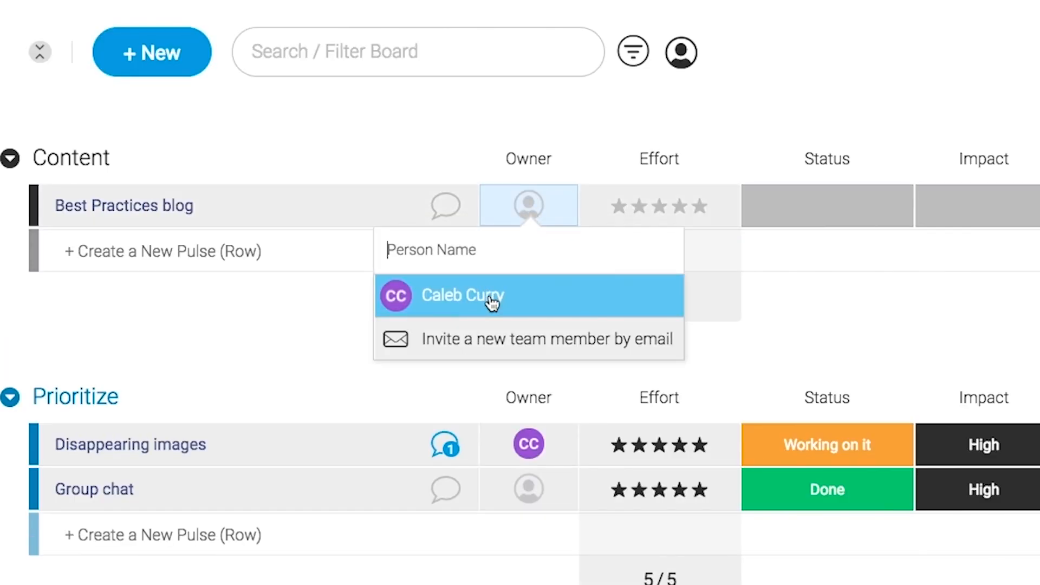
{"action": "left_click", "coordinate": [463, 295]}
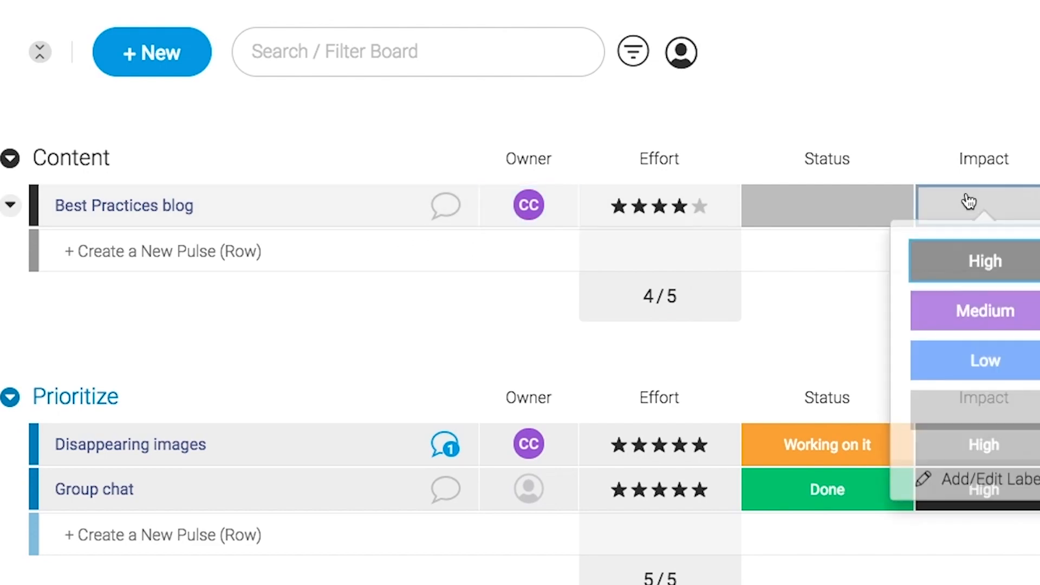
{"action": "left_click", "coordinate": [985, 311]}
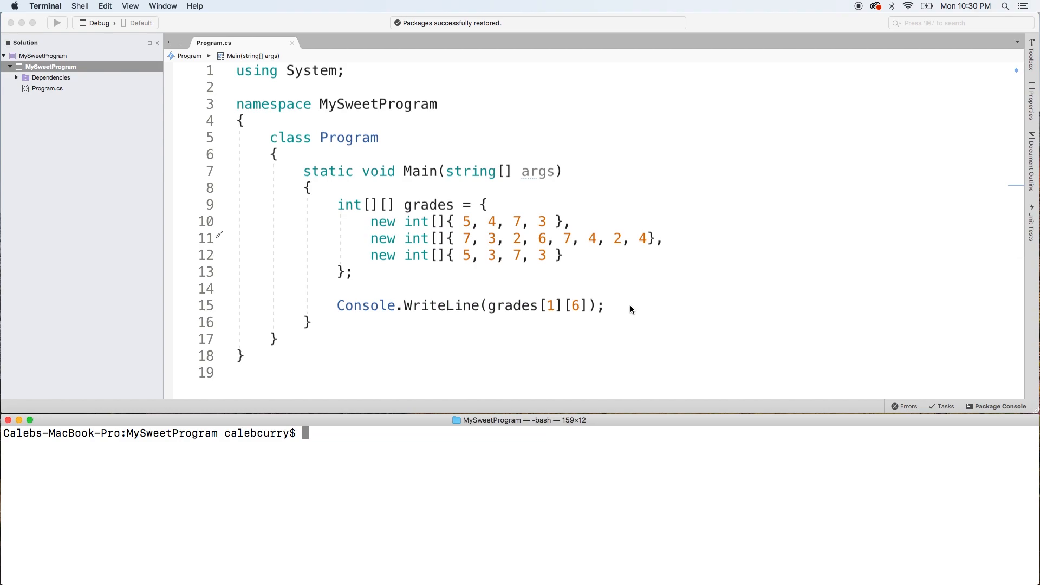
Print grades.Length and add a line printing the length of a grades row.
{"action": "left_click", "coordinate": [605, 305]}
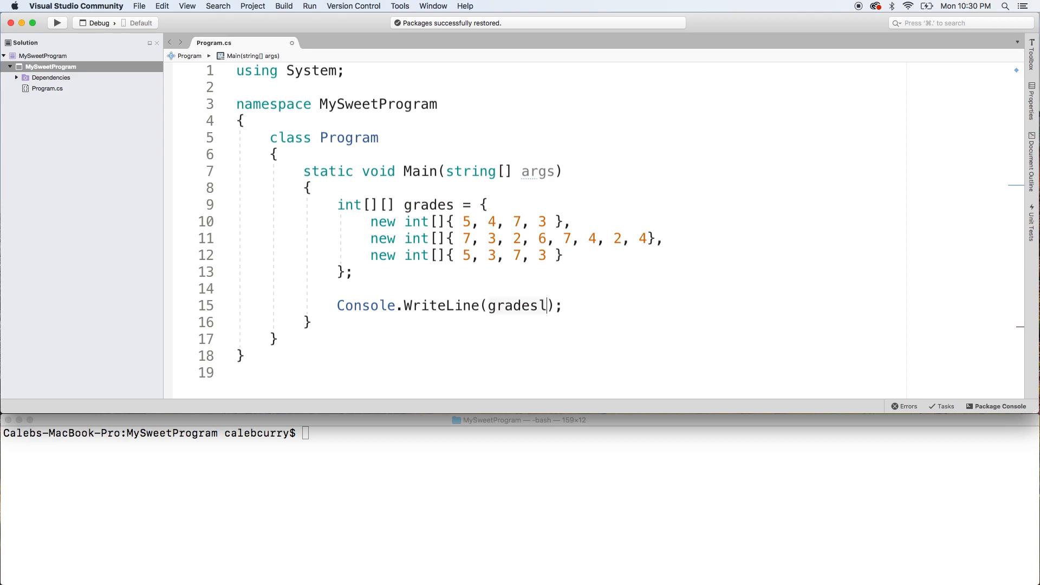
{"action": "type", "text": ".Length"}
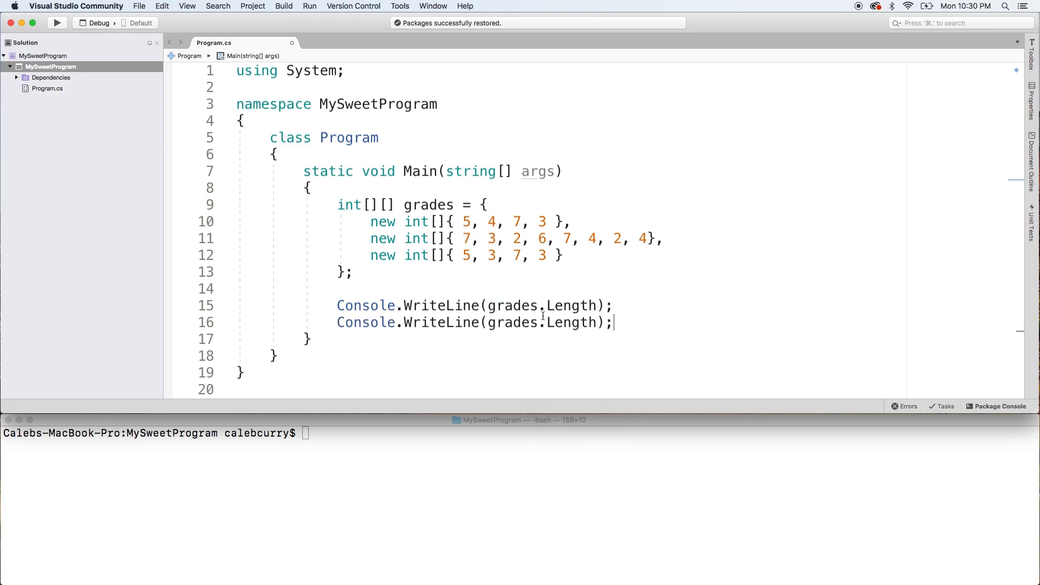
{"action": "type", "text": "[]"}
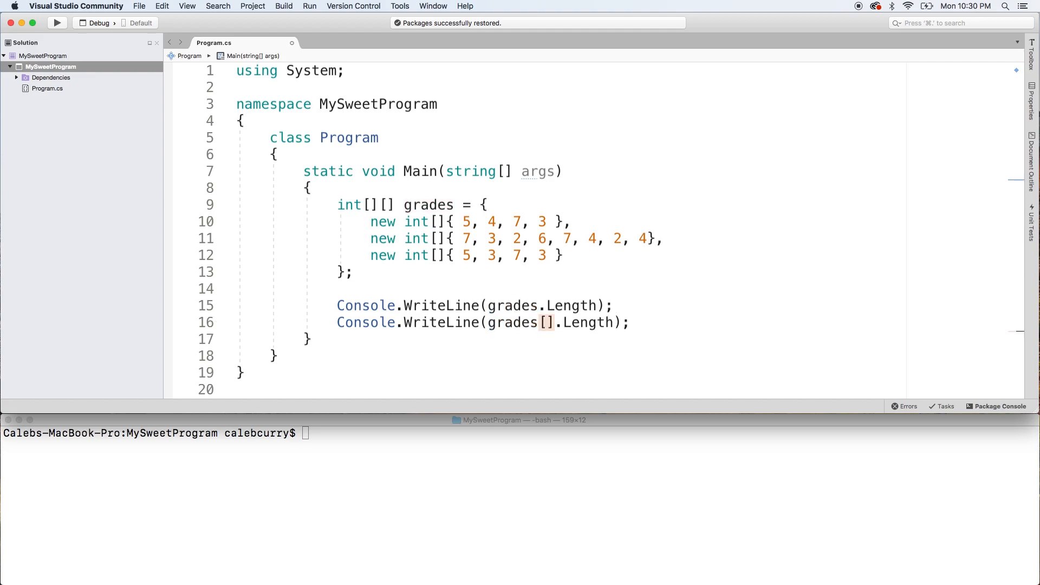
{"action": "type", "text": "0"}
{"action": "left_click", "coordinate": [520, 432]}
{"action": "type", "text": "dotnet run"}
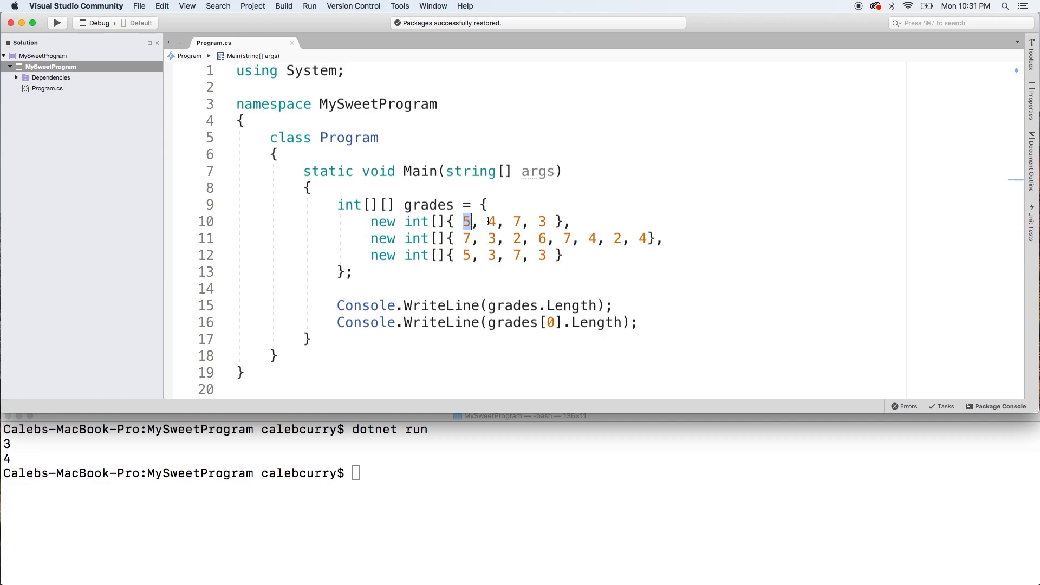
{"action": "left_click", "coordinate": [544, 221]}
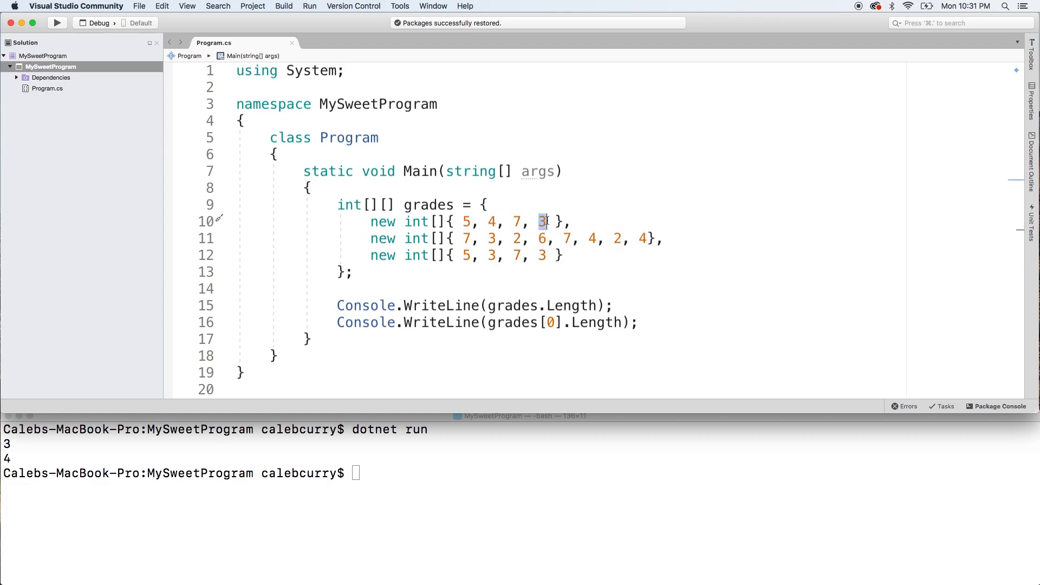
{"action": "mouse_move", "coordinate": [12, 463]}
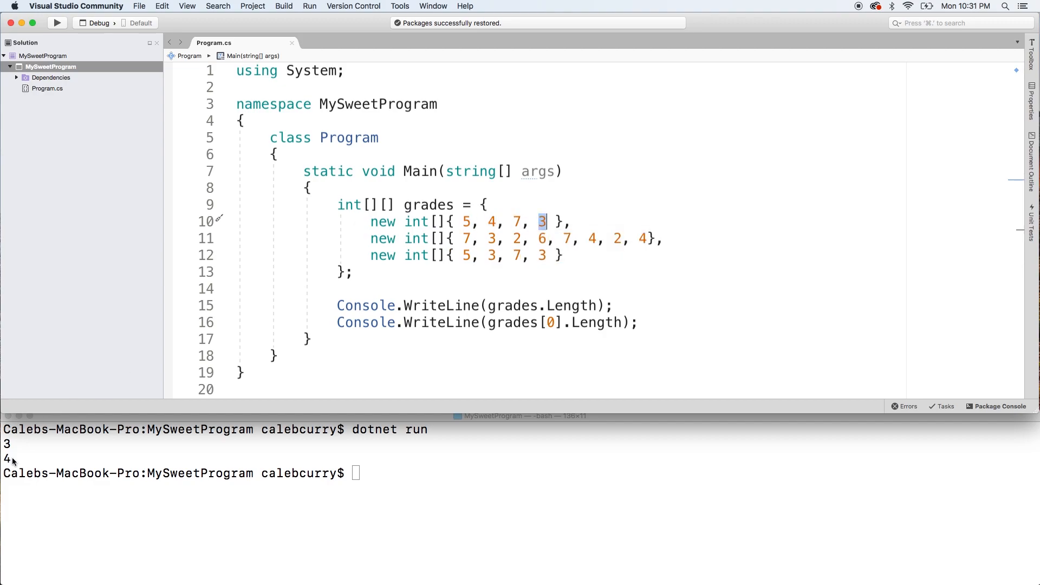
Run dotnet run in Terminal to output 3 and 8, then place the cursor after the prints.
{"action": "double_click", "coordinate": [536, 305]}
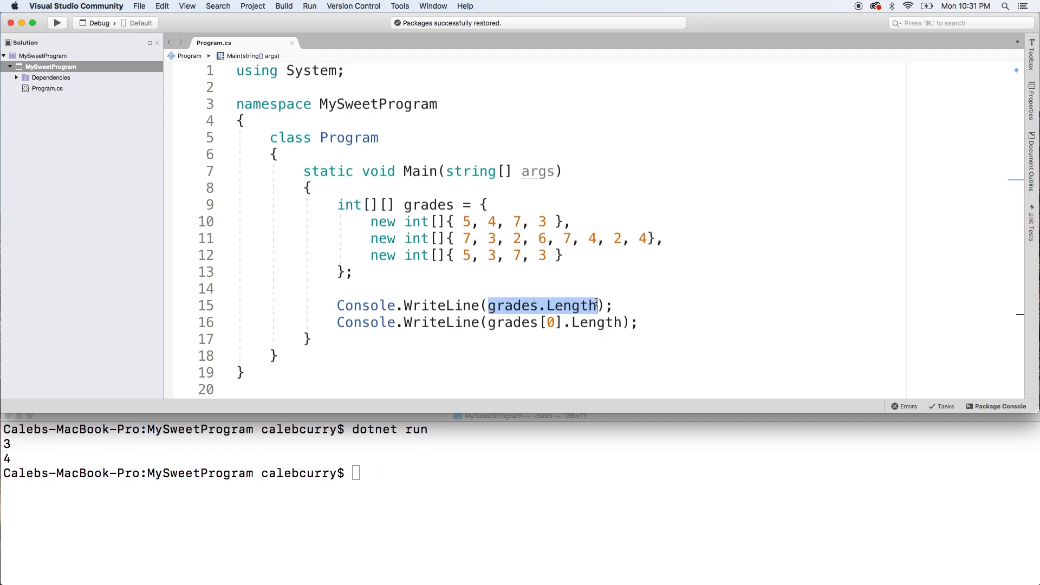
{"action": "mouse_move", "coordinate": [554, 323]}
{"action": "type", "text": "dotnet run"}
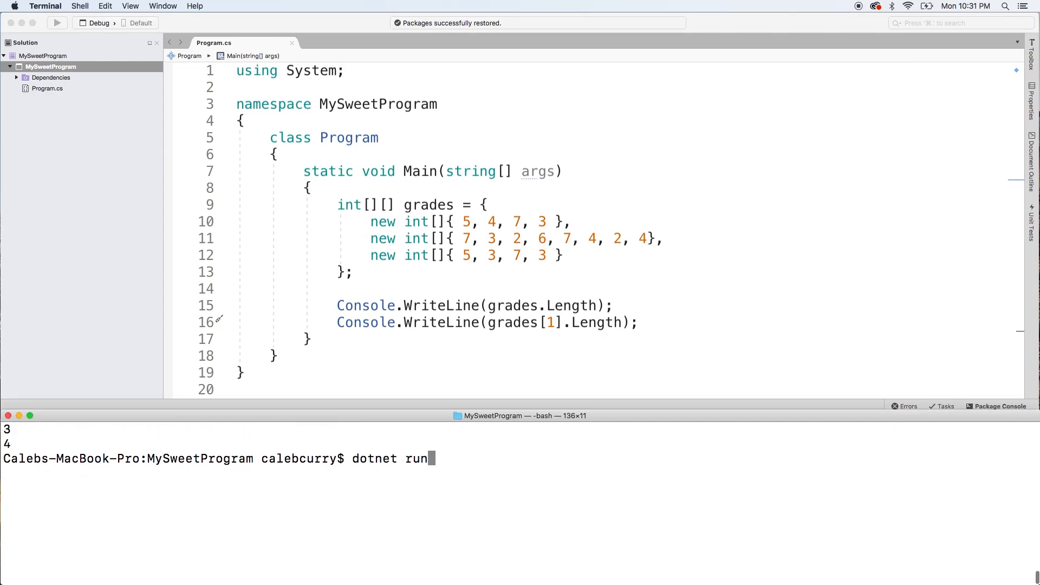
{"action": "key", "text": "Return"}
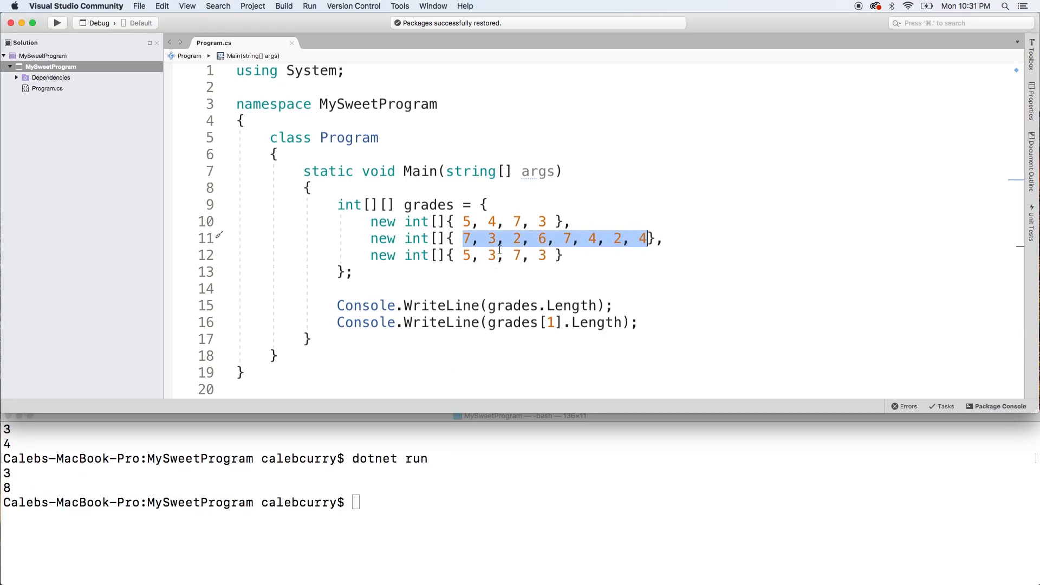
{"action": "left_click", "coordinate": [640, 323]}
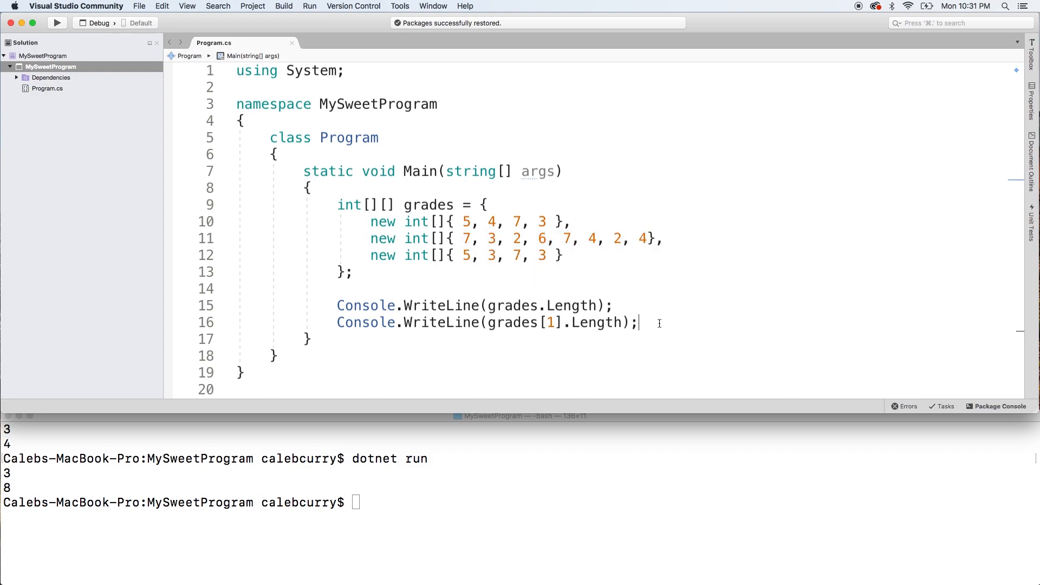
Write nested for loops over i and k bounded by grades.Length and grades[i].Length.
{"action": "type", "text": "for()"}
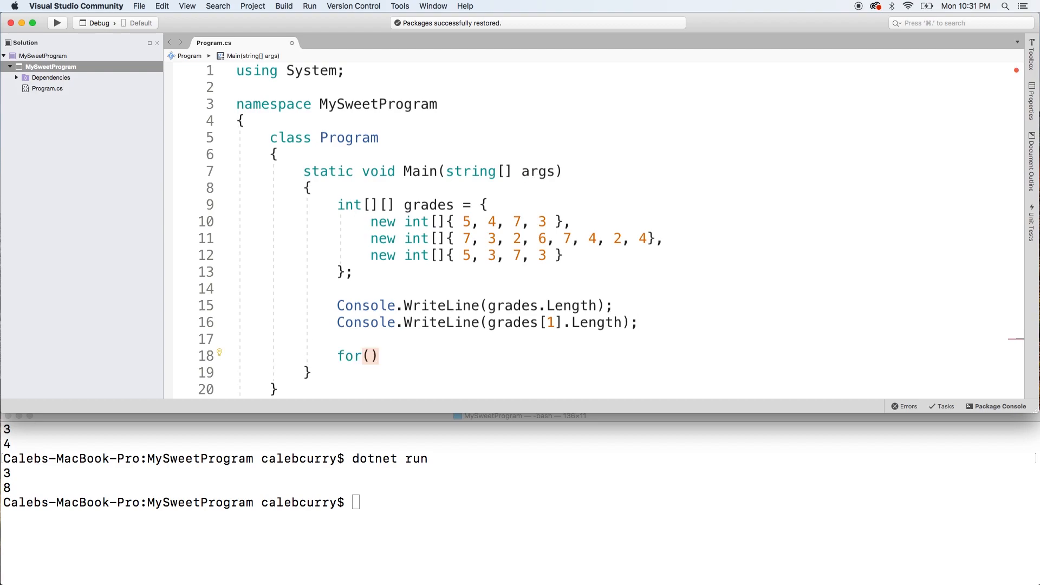
{"action": "type", "text": "{"}
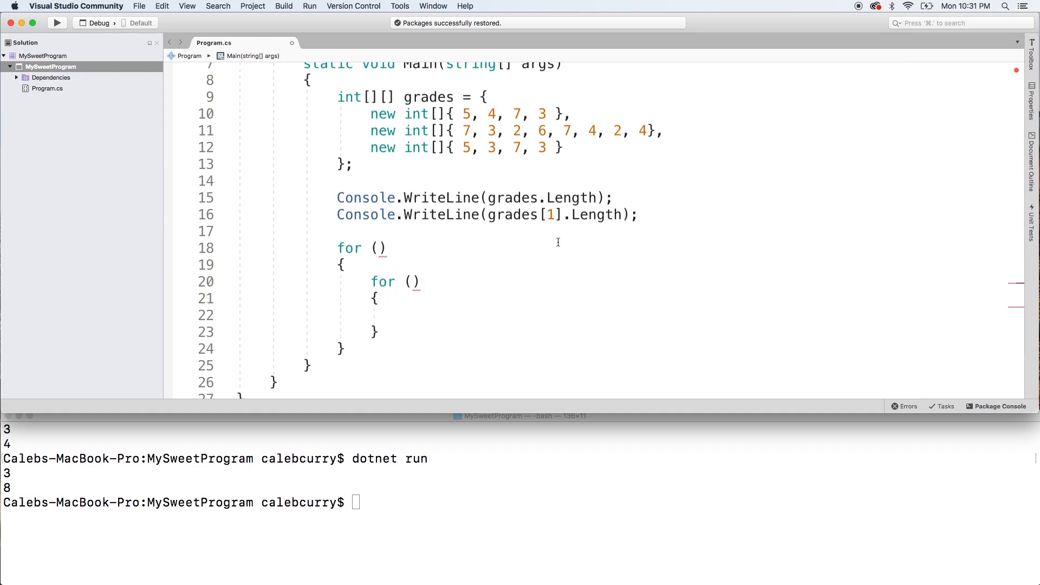
{"action": "type", "text": "int i = 0; i < grades.Length; i++"}
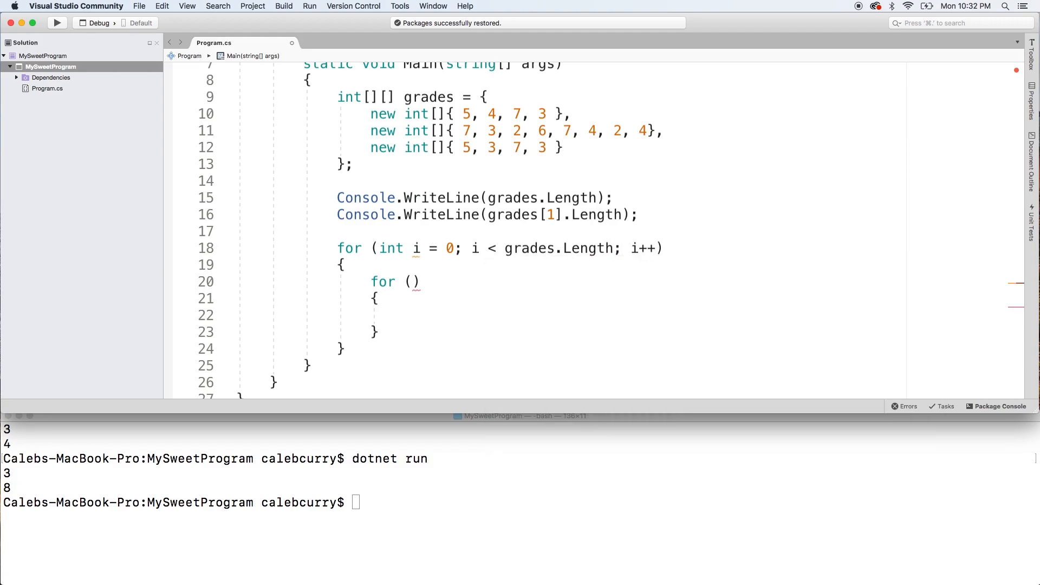
{"action": "type", "text": "int"}
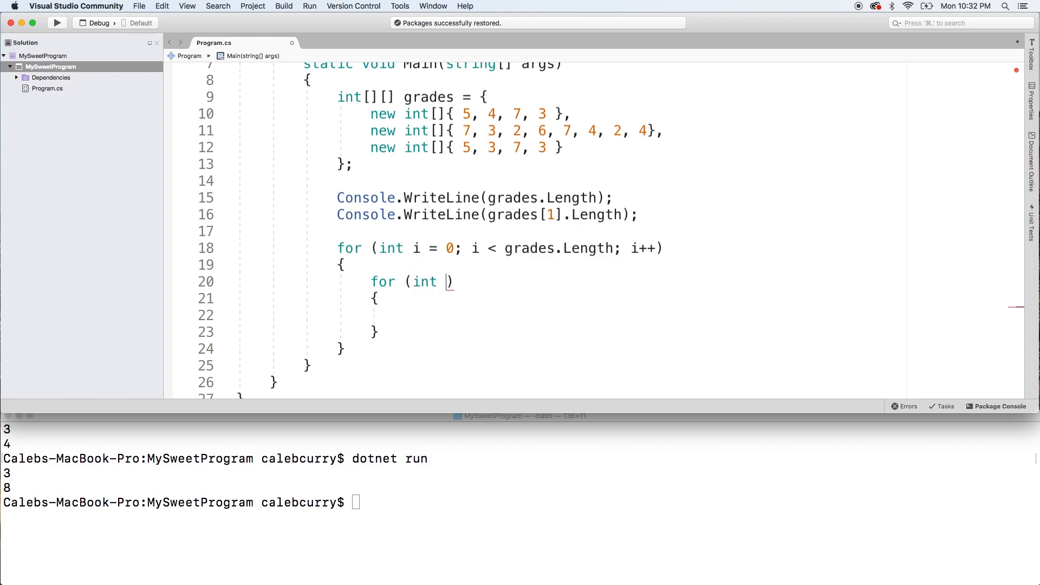
{"action": "type", "text": "k = 0;"}
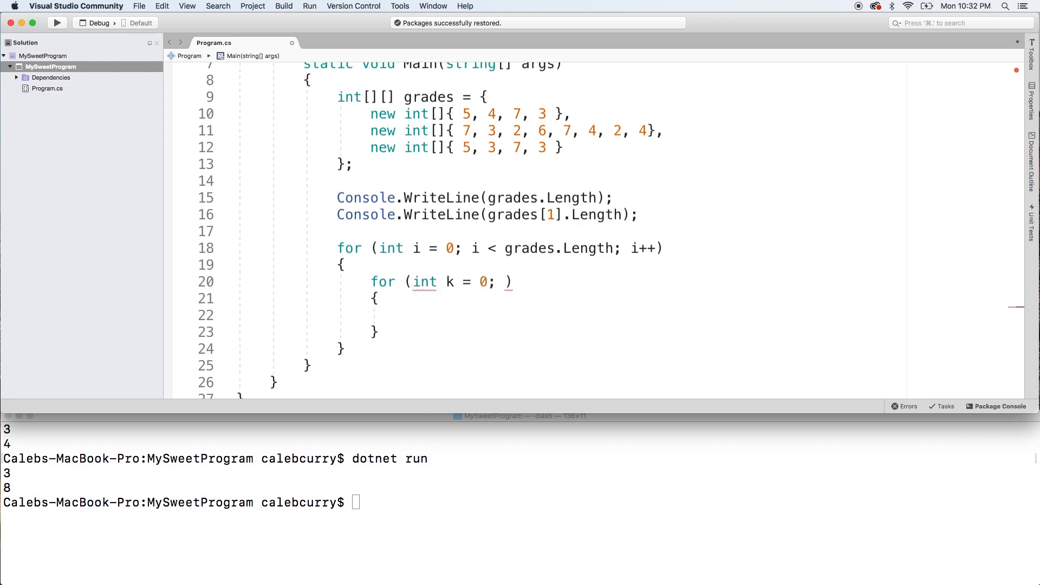
{"action": "type", "text": "k < grades]"}
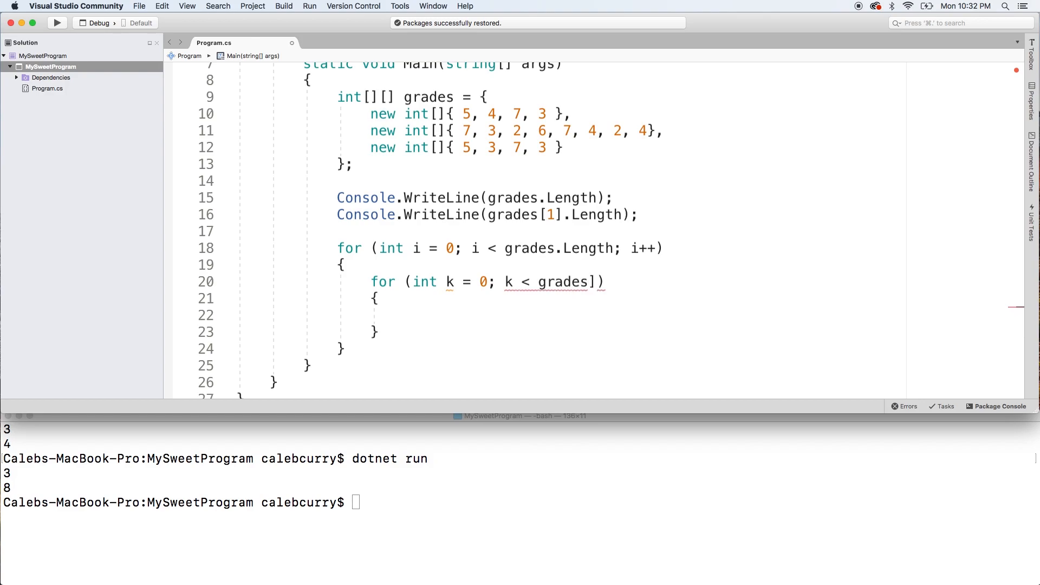
{"action": "type", "text": "[].length; k++"}
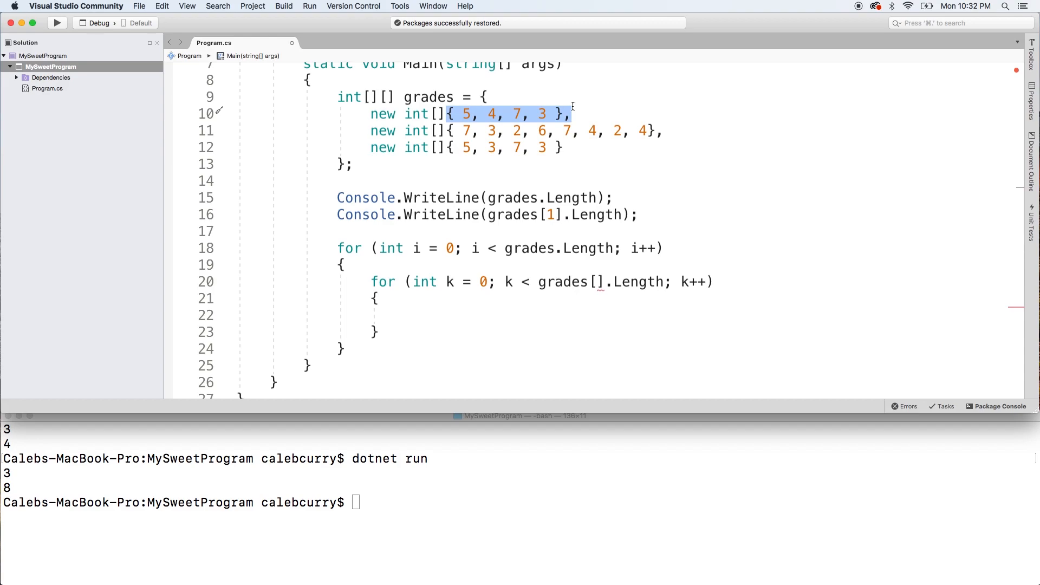
{"action": "mouse_move", "coordinate": [449, 131]}
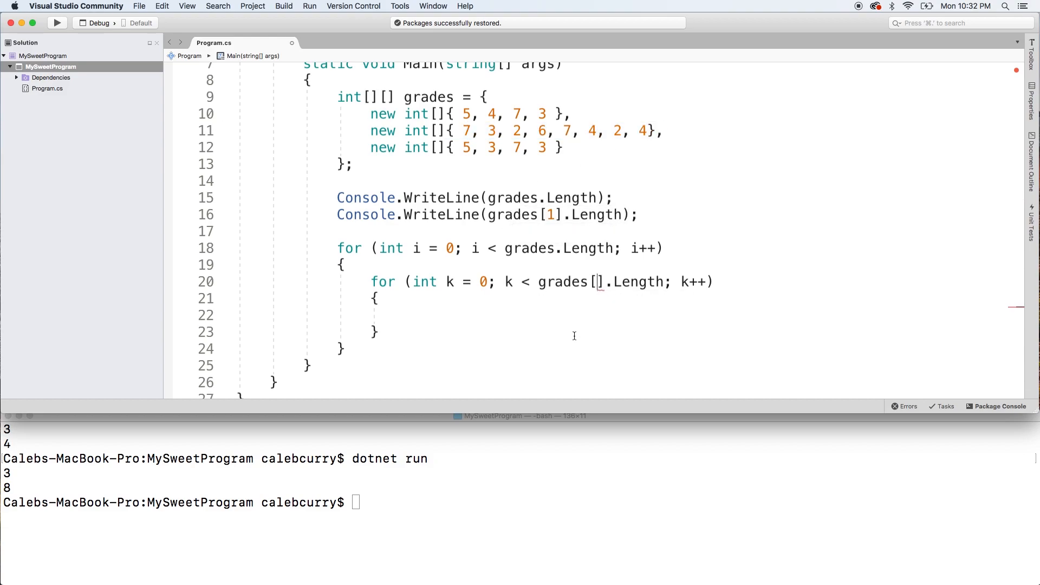
{"action": "type", "text": "i"}
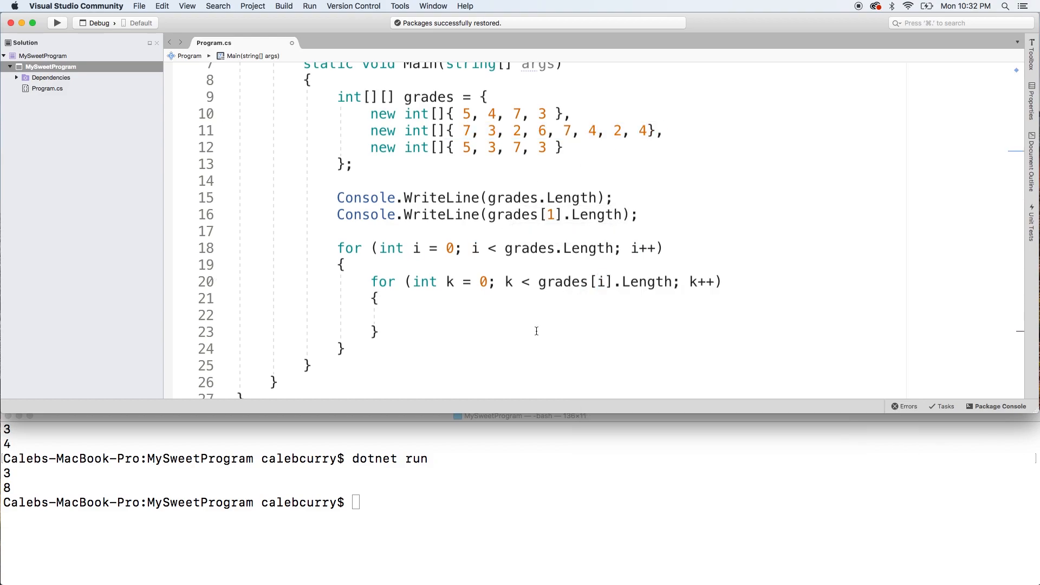
Inside the loops write Console.Write(grades[i][k] + " ") and a Console.WriteLine() per row.
{"action": "type", "text": "Console.WriteLine(grades[i][]);"}
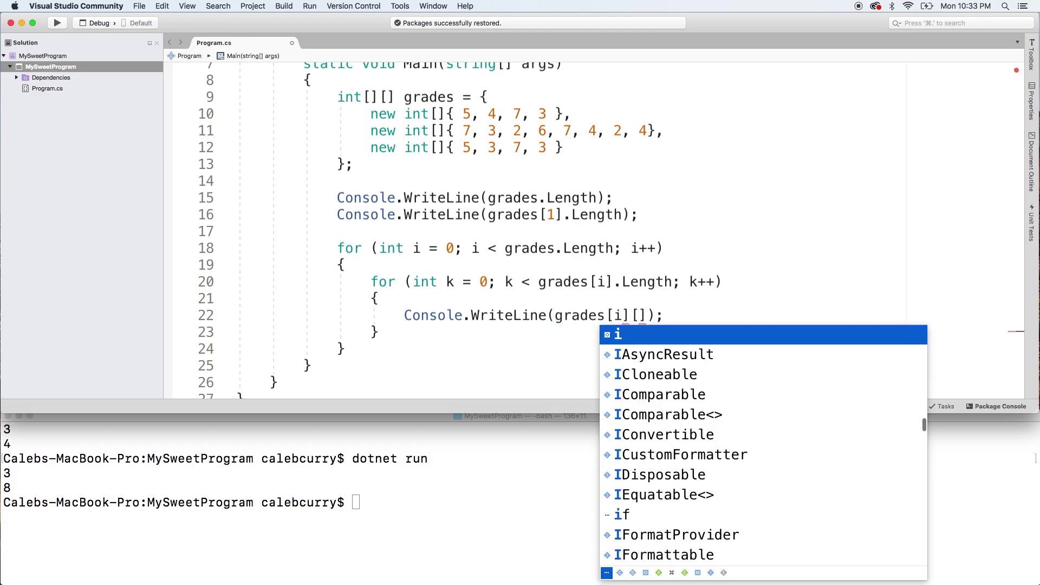
{"action": "type", "text": "k"}
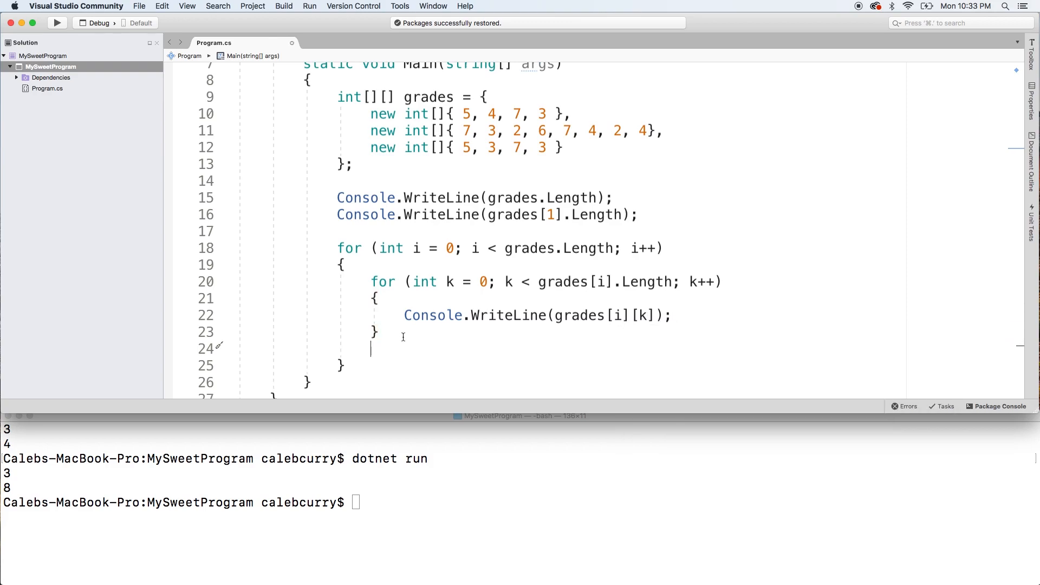
{"action": "type", "text": "Console.WriteLine"}
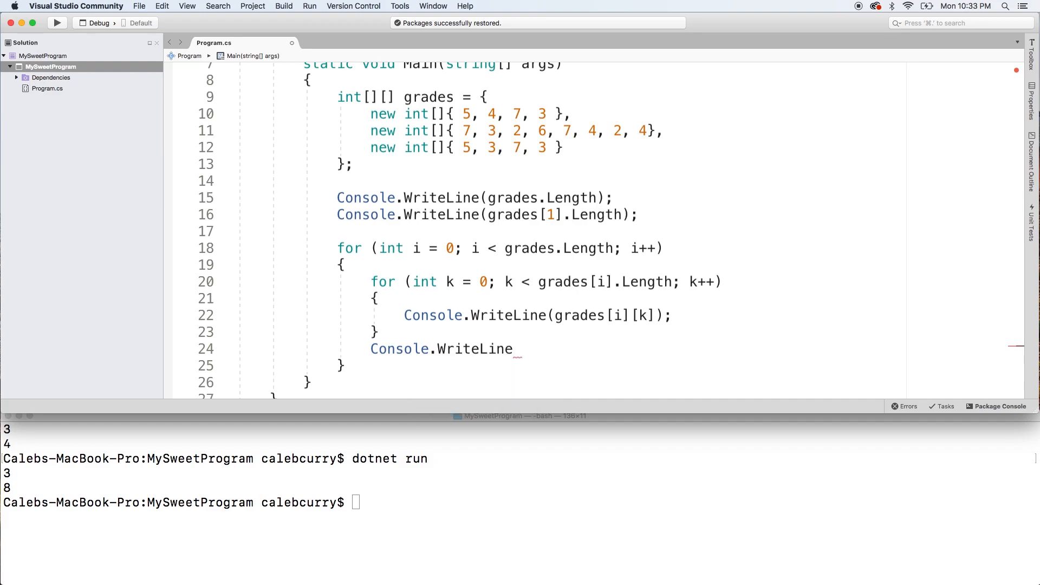
{"action": "type", "text": "();"}
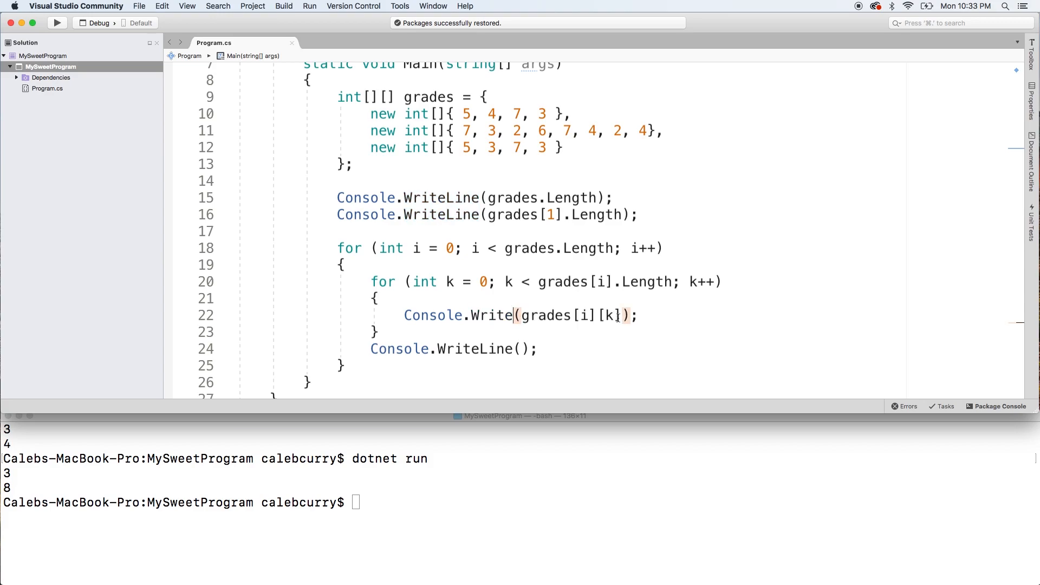
{"action": "type", "text": "+ \" \""}
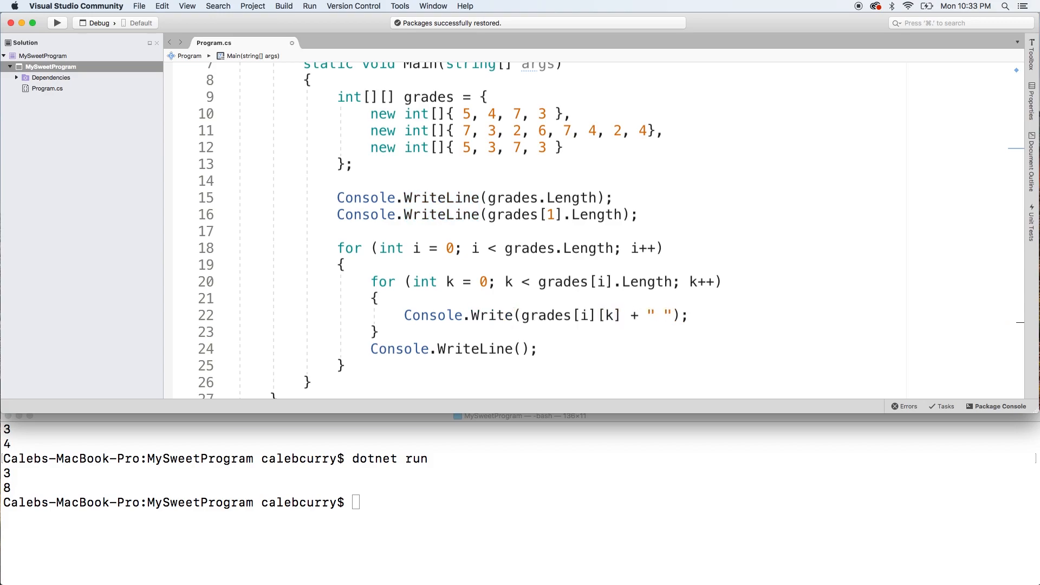
Rerun dotnet run so the jagged grades print as three rows, then return to the editor.
{"action": "left_click", "coordinate": [596, 479]}
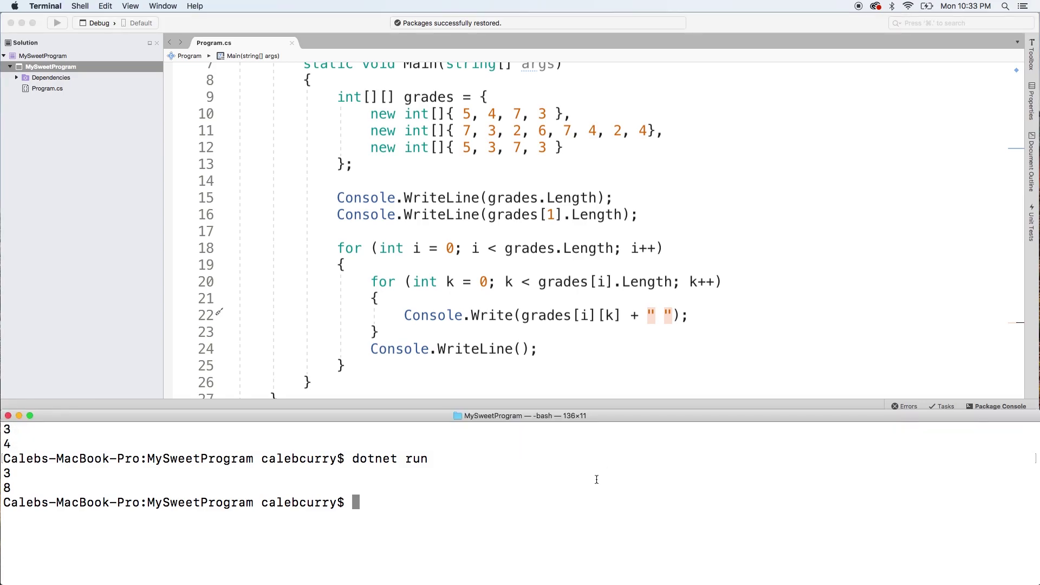
{"action": "key", "text": "Return"}
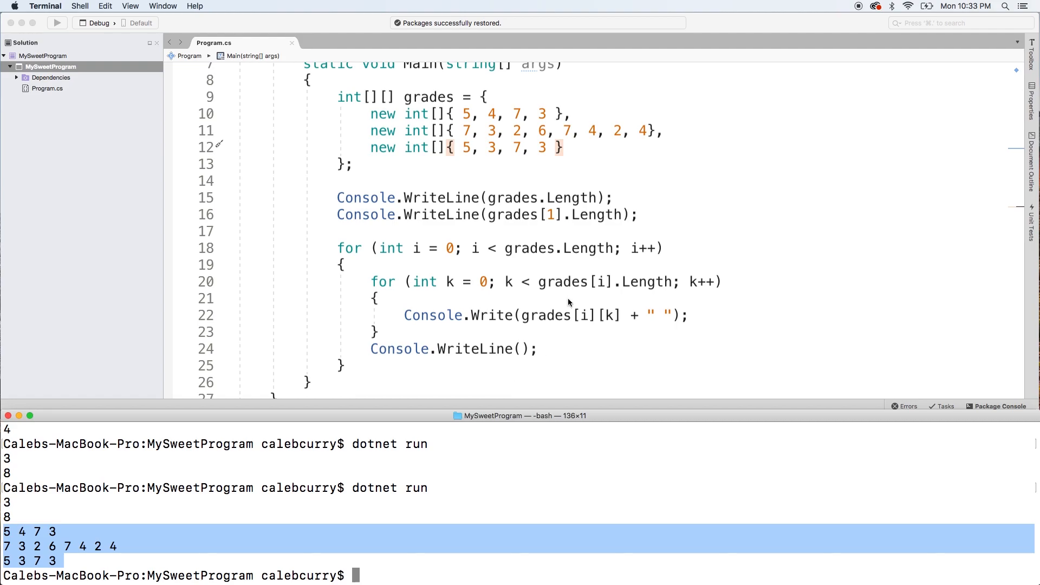
{"action": "mouse_move", "coordinate": [422, 252]}
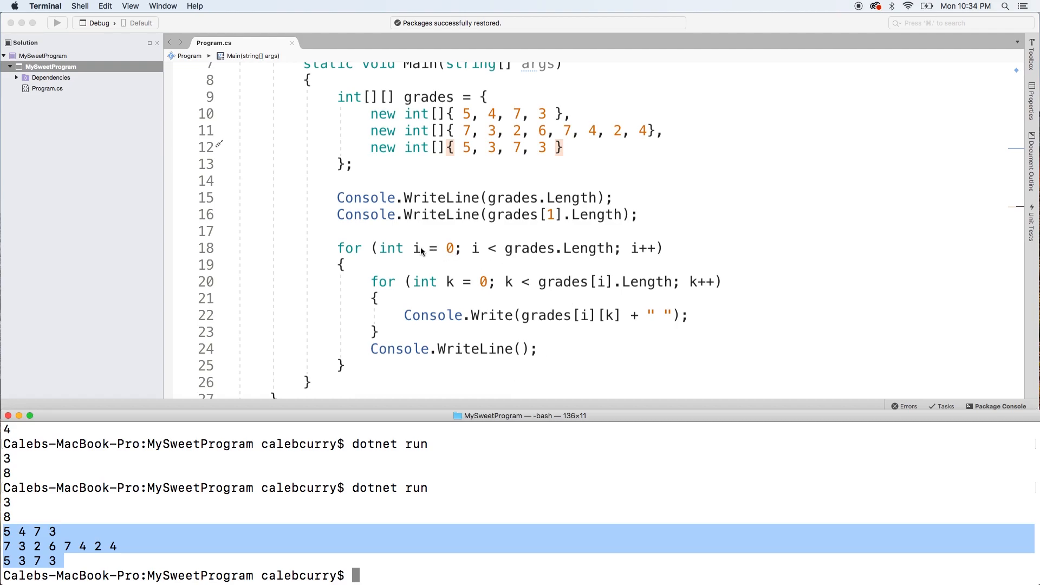
{"action": "left_click", "coordinate": [447, 260]}
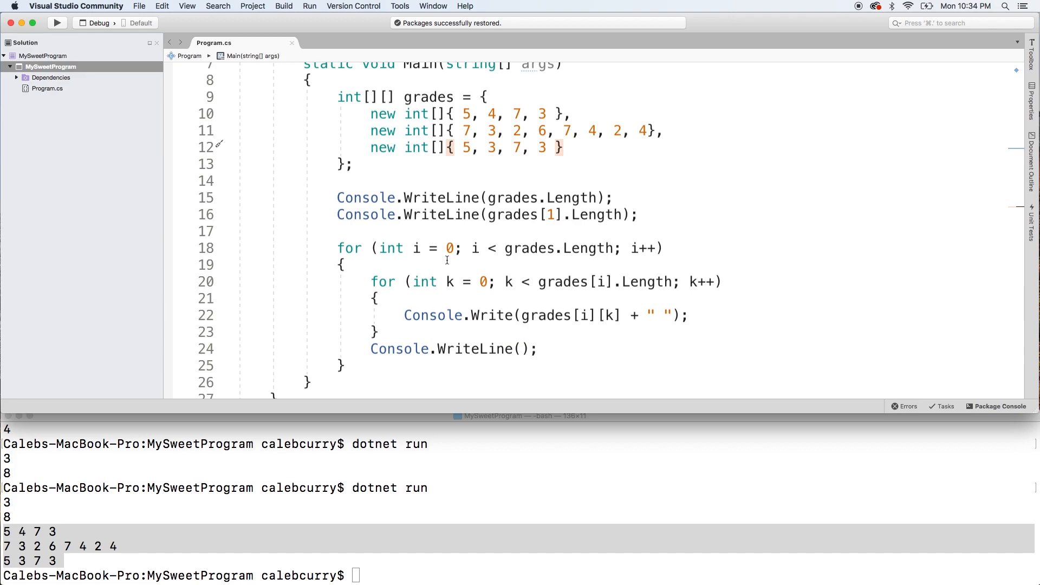
{"action": "mouse_move", "coordinate": [545, 326]}
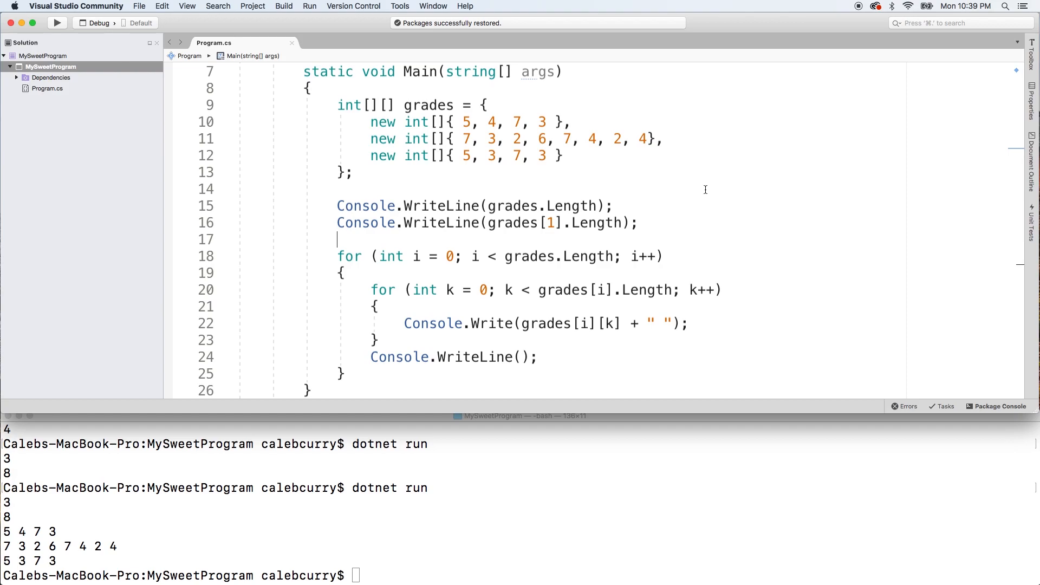
{"action": "mouse_move", "coordinate": [348, 105]}
{"action": "type", "text": ","}
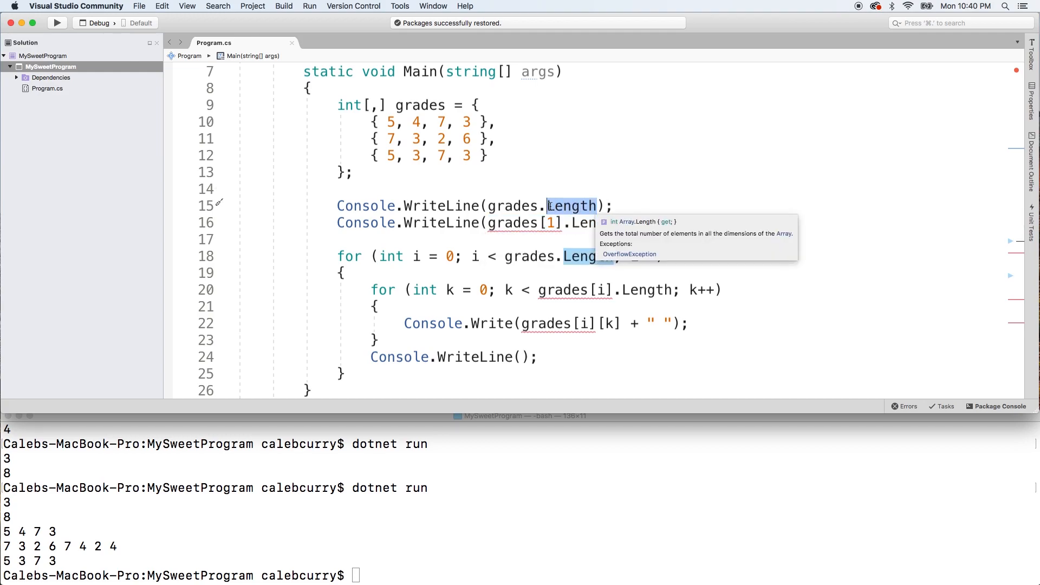
Print grades.GetLength(0) and GetLength(1) for the int[,] array and start commenting out the loops.
{"action": "type", "text": "GetL"}
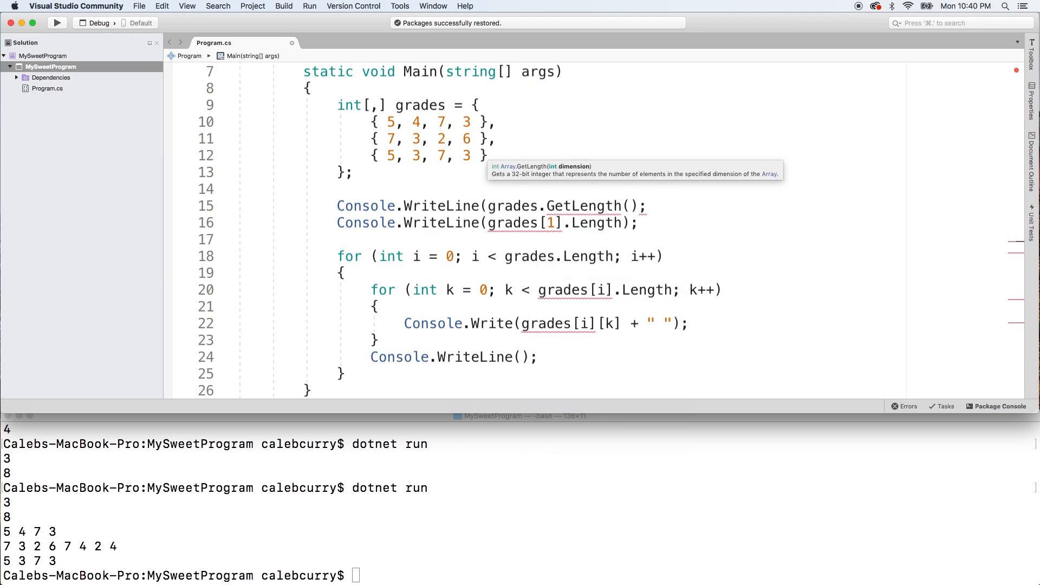
{"action": "type", "text": "0)"}
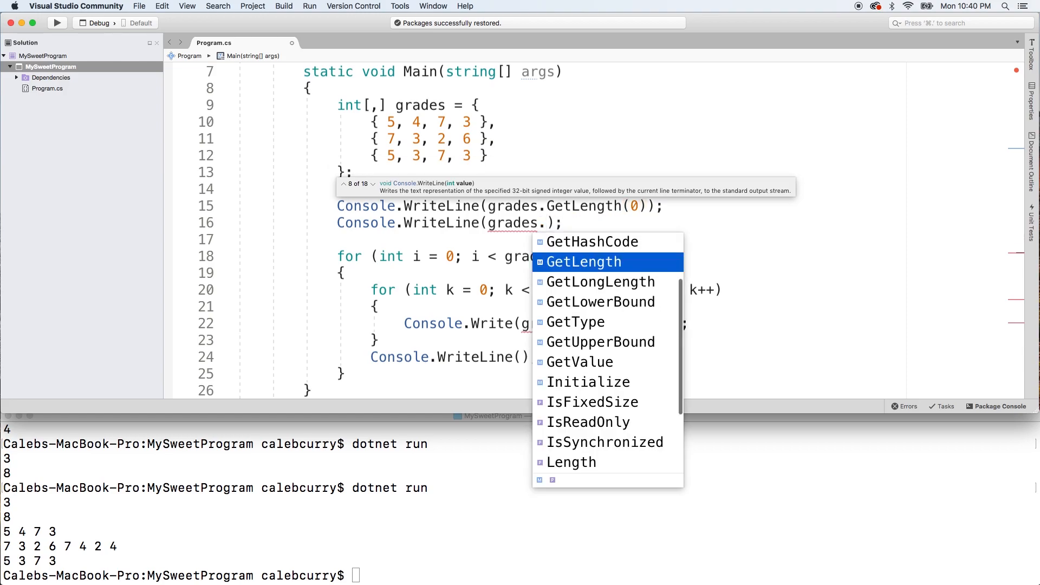
{"action": "type", "text": "GetLength(1"}
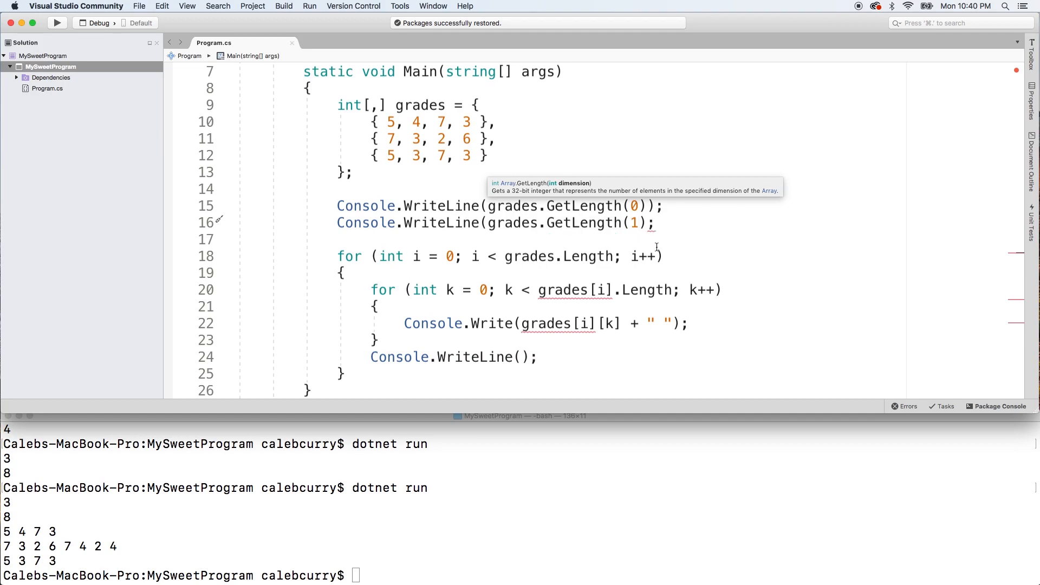
{"action": "type", "text": "/"}
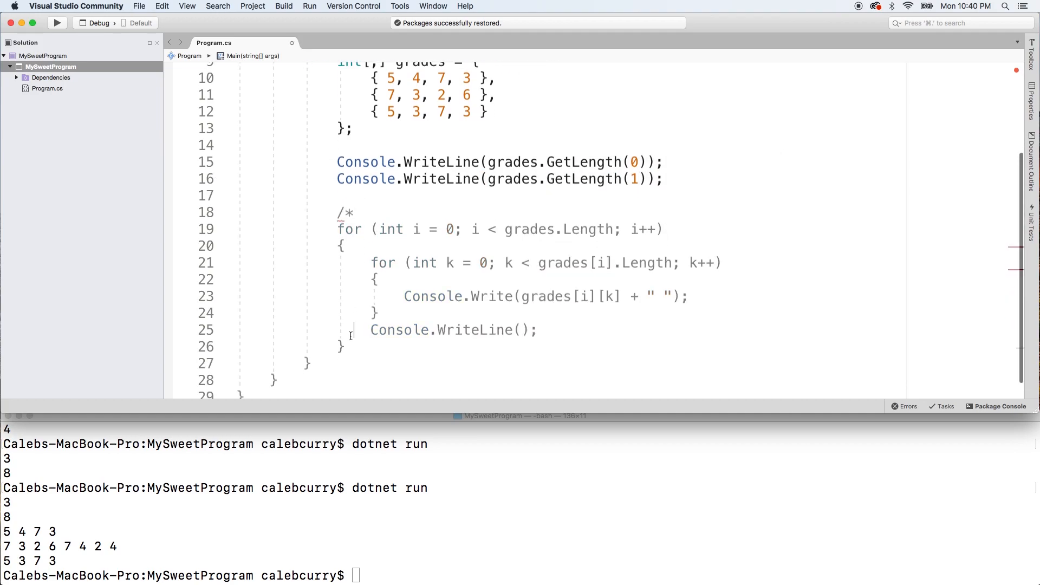
Close the /* */ comment around the loops and run the program to print 3 and 4.
{"action": "type", "text": "*/"}
{"action": "left_click", "coordinate": [520, 576]}
{"action": "type", "text": "dotnet run"}
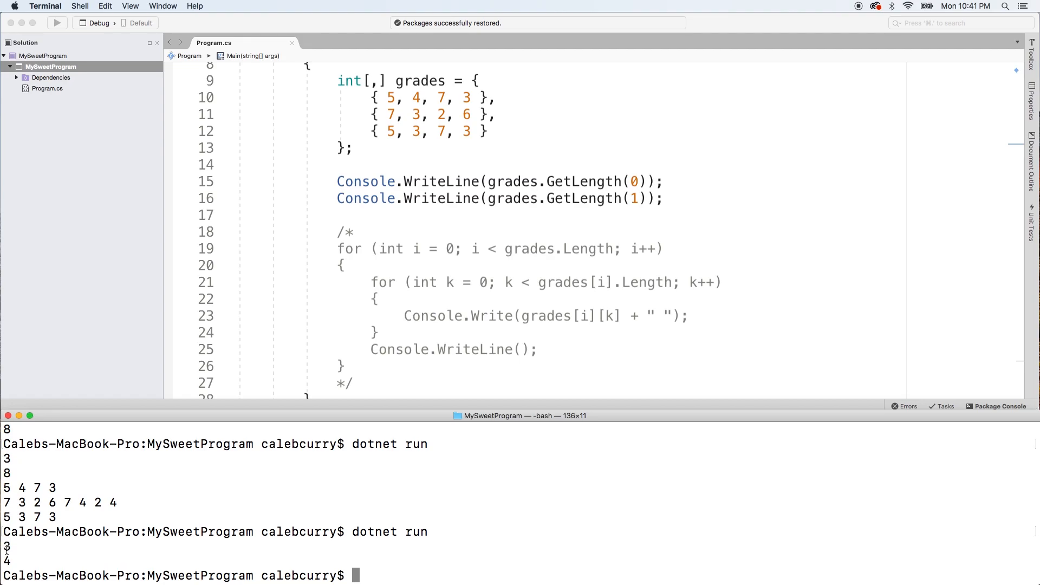
{"action": "scroll", "scroll_direction": "up", "scroll_amount": 3}
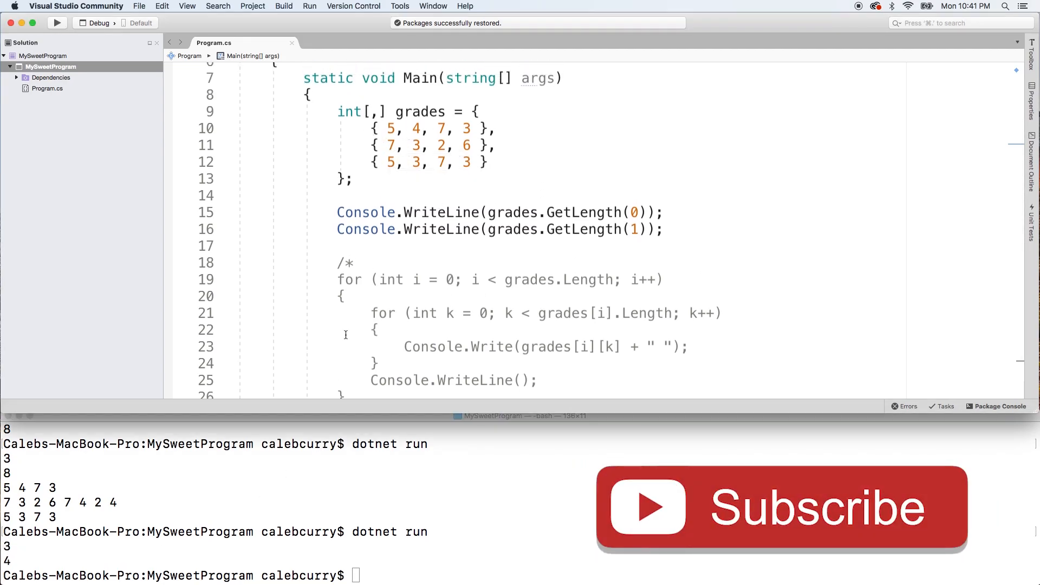
{"action": "mouse_move", "coordinate": [822, 531]}
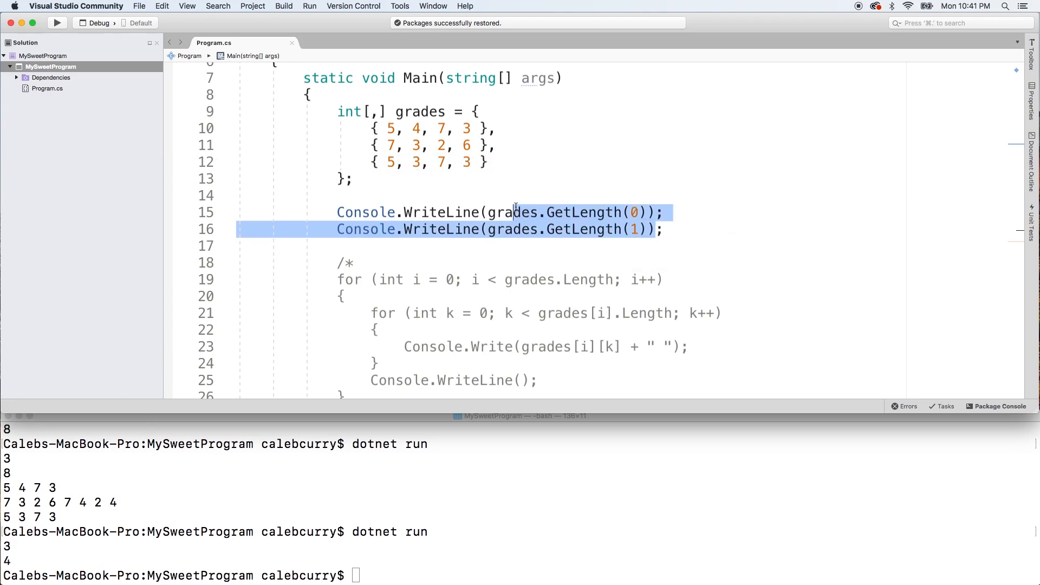
Uncomment the loops, index with grades[i, k] under GetLength bounds, and run to print three rows of four.
{"action": "left_click", "coordinate": [362, 264]}
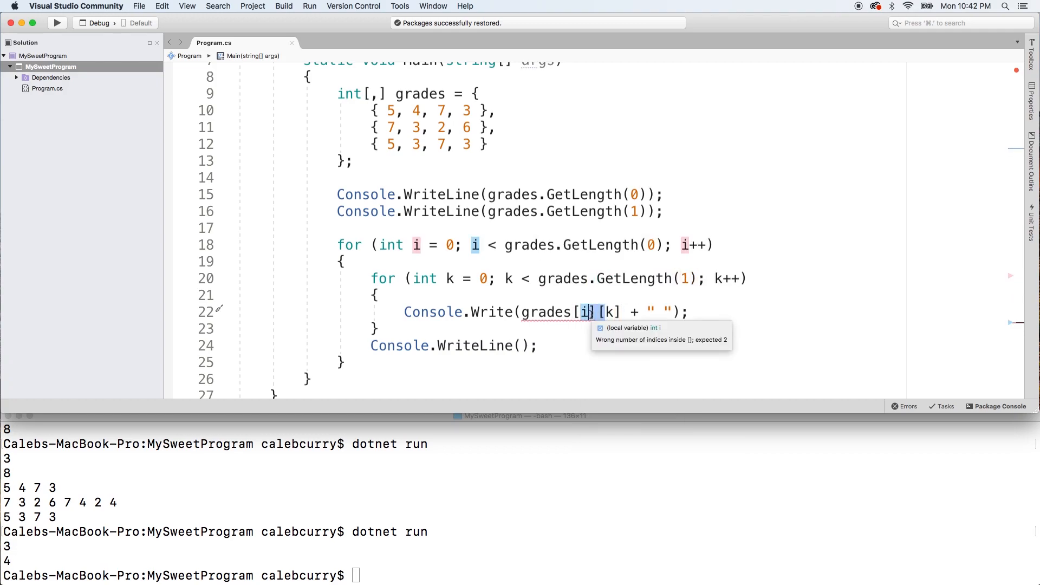
{"action": "type", "text": ","}
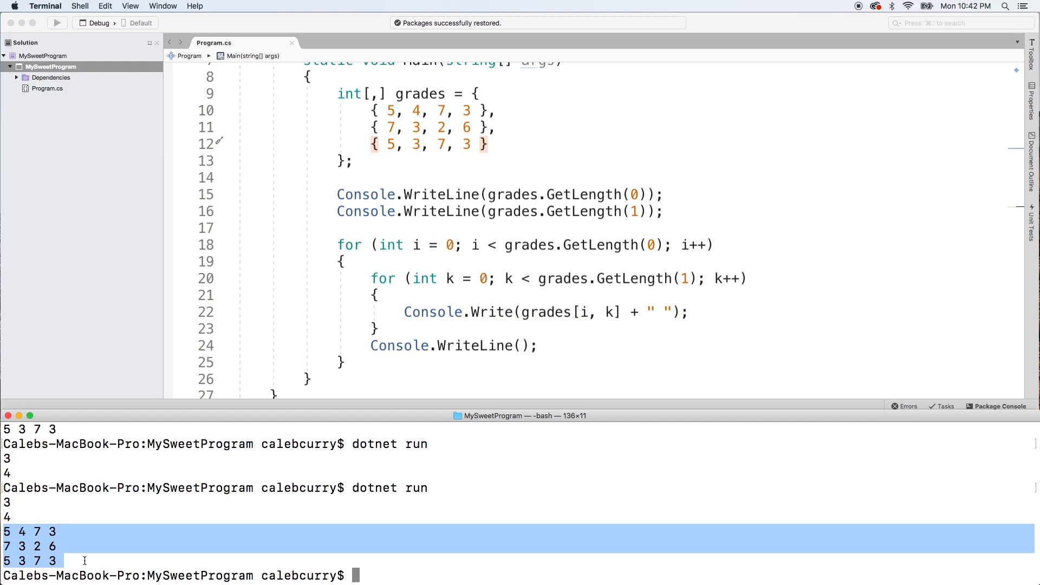
{"action": "left_click", "coordinate": [519, 141]}
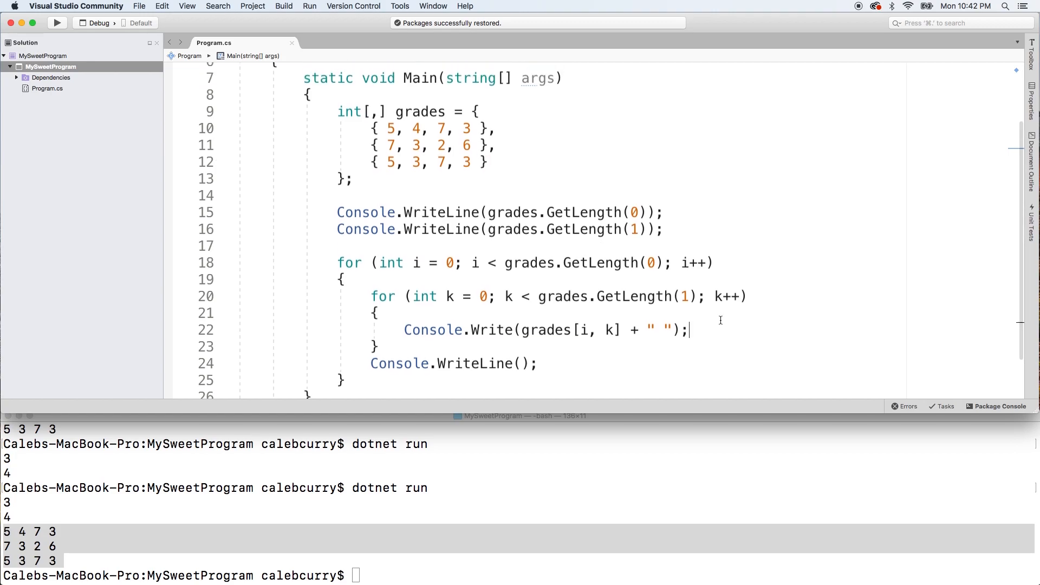
{"action": "scroll", "scroll_direction": "up", "scroll_amount": 3}
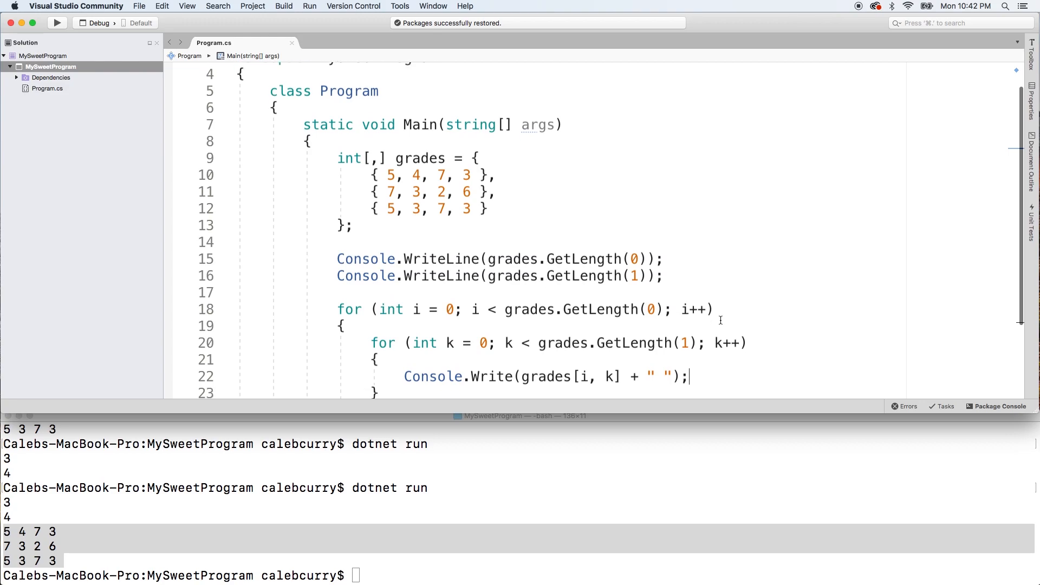